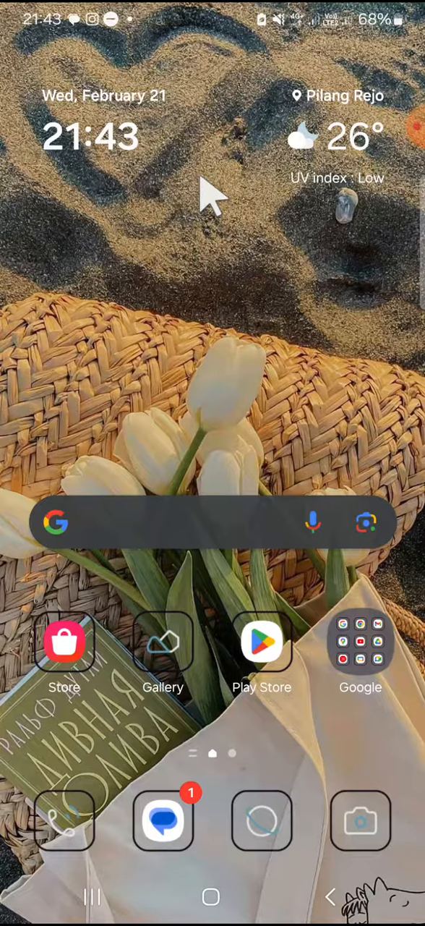
{"action": "mouse_move", "coordinate": [211, 307]}
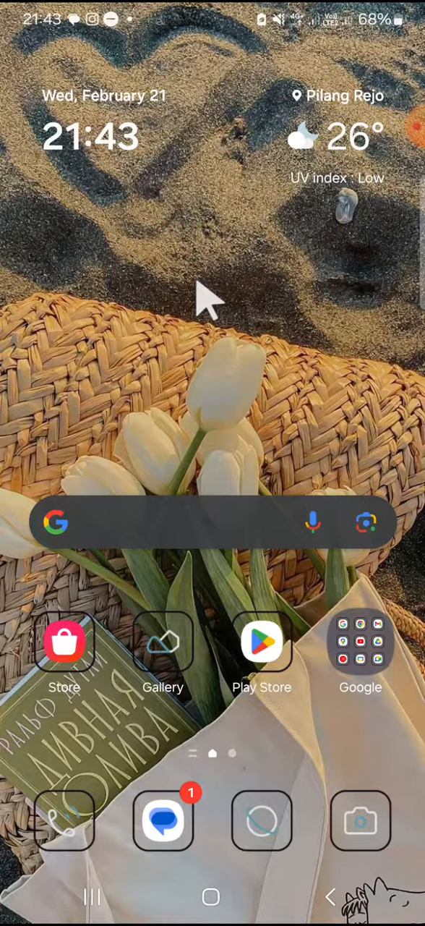
{"action": "mouse_move", "coordinate": [205, 336]}
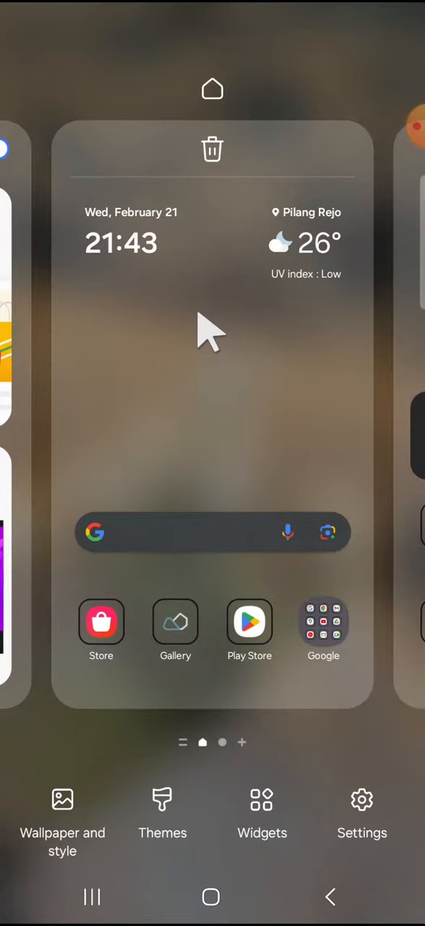
{"action": "mouse_move", "coordinate": [232, 788]}
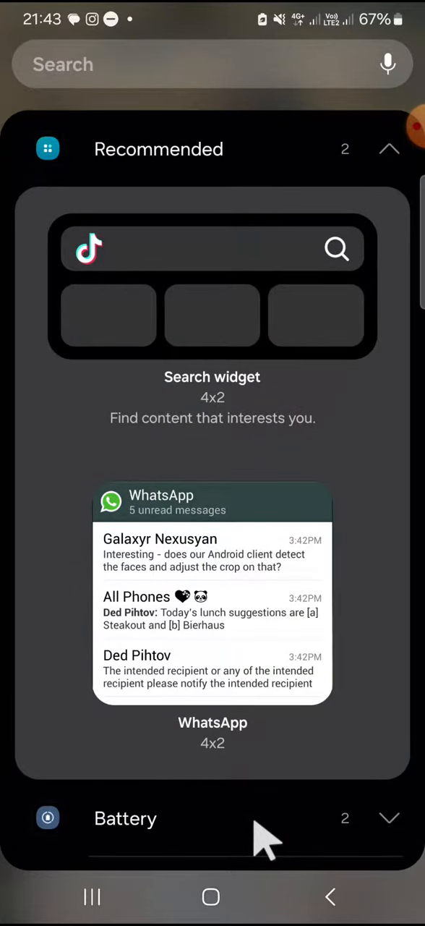
Step: Scroll the widget list down until the Battery category comes into view
{"action": "scroll", "scroll_direction": "down", "scroll_amount": 3}
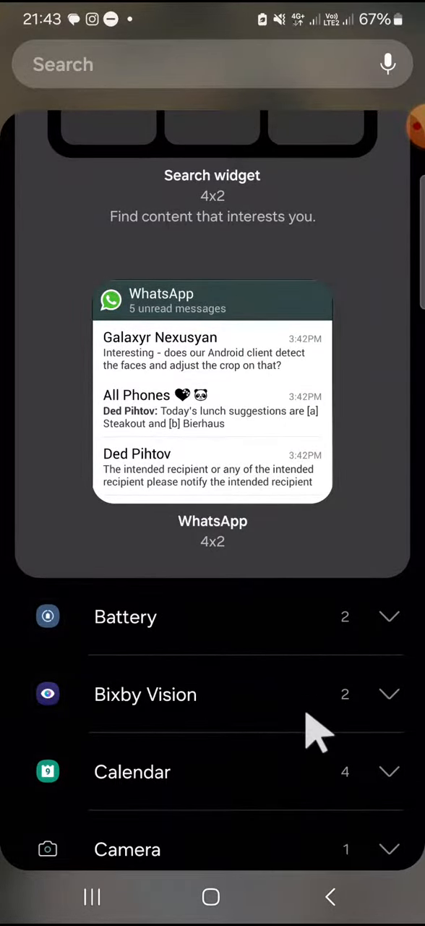
{"action": "mouse_move", "coordinate": [282, 628]}
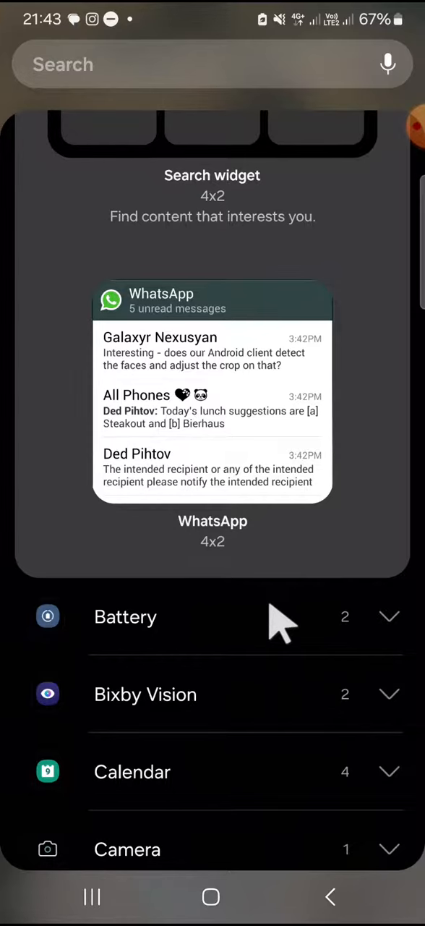
Step: Expand the Battery category and select the Battery status (list) 4x2 widget
{"action": "left_click", "coordinate": [125, 616]}
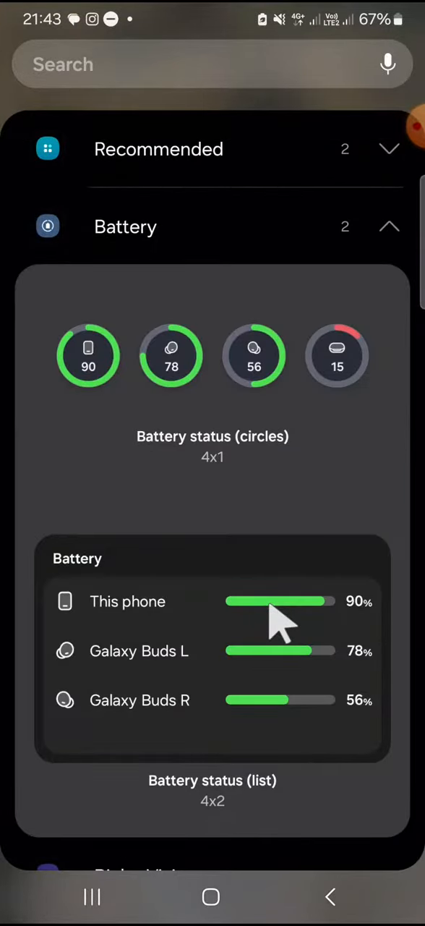
{"action": "mouse_move", "coordinate": [282, 666]}
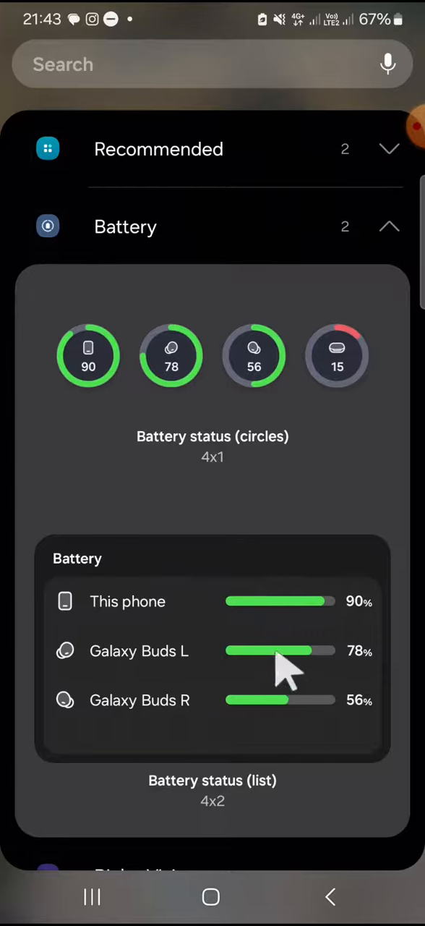
{"action": "mouse_move", "coordinate": [239, 712]}
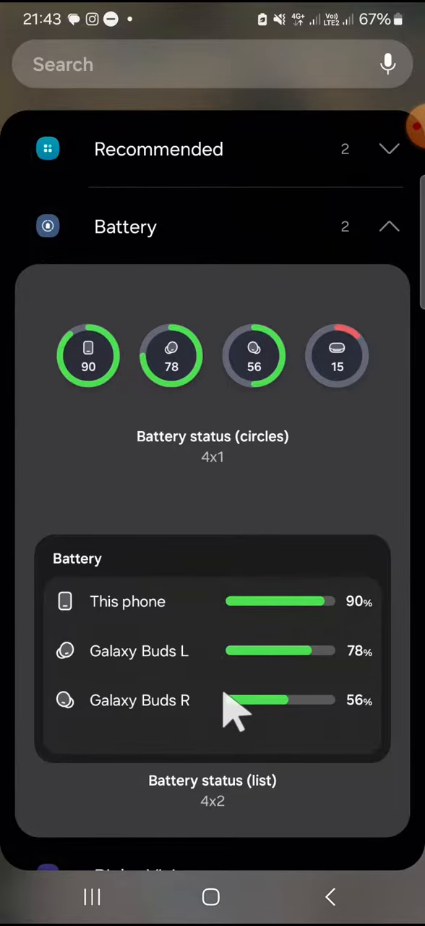
{"action": "left_click", "coordinate": [212, 673]}
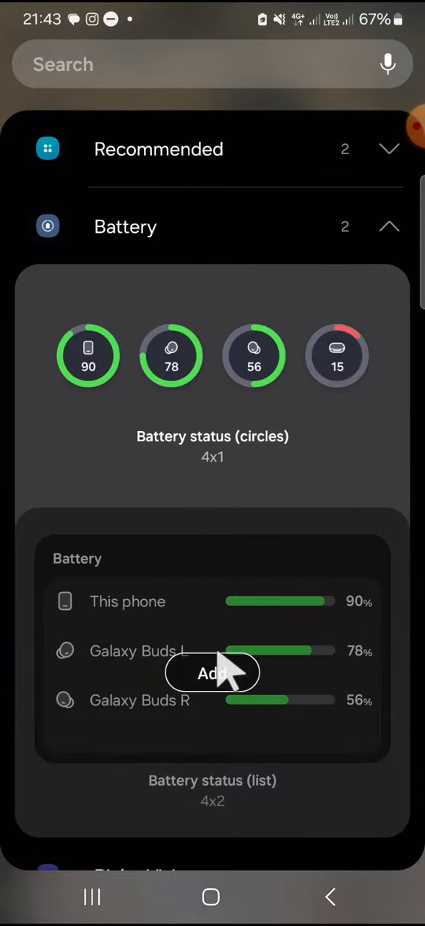
Step: Add the Battery status (list) widget to the home screen, showing phone at 67%
{"action": "left_click", "coordinate": [211, 673]}
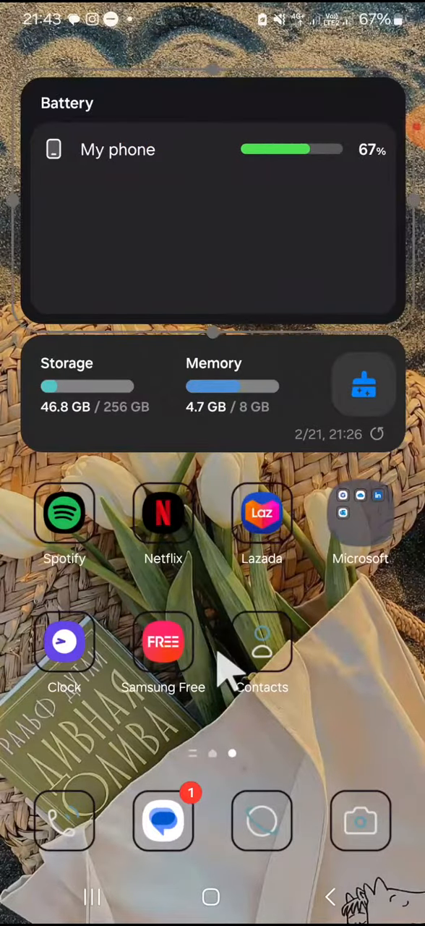
{"action": "mouse_move", "coordinate": [313, 239]}
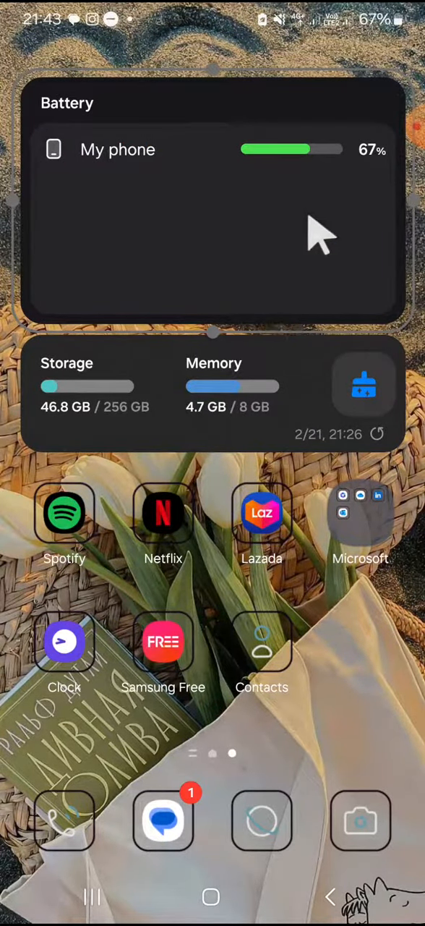
{"action": "mouse_move", "coordinate": [194, 231]}
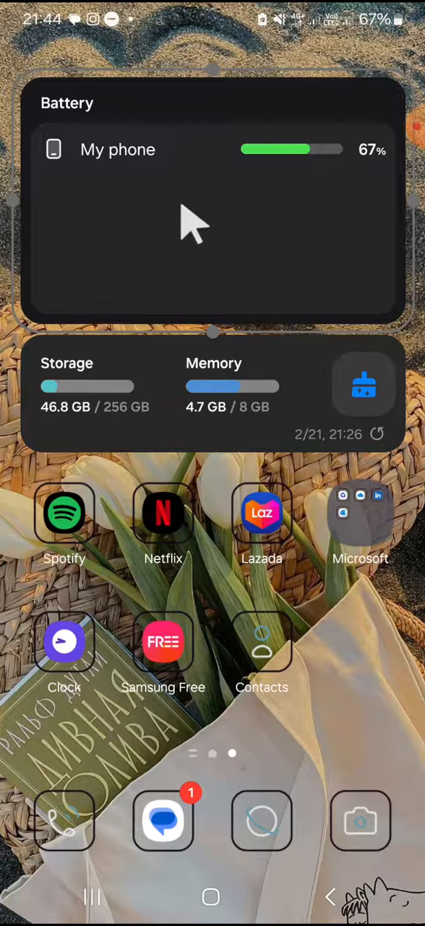
{"action": "mouse_move", "coordinate": [239, 210]}
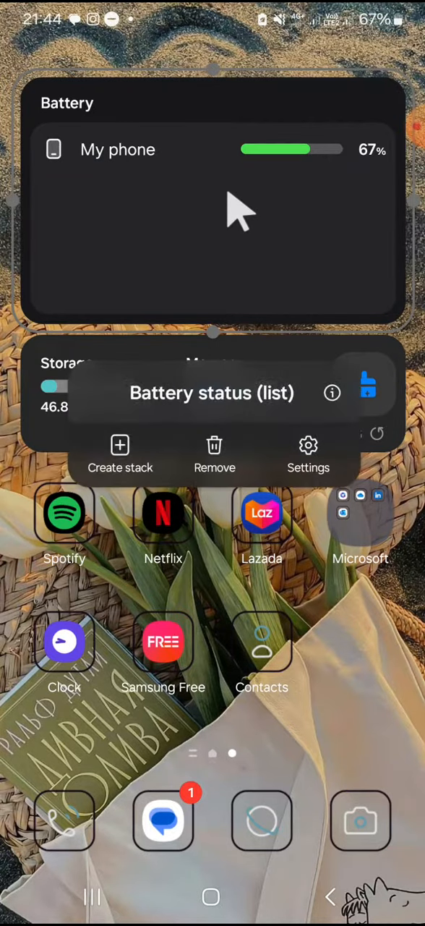
{"action": "mouse_move", "coordinate": [231, 394]}
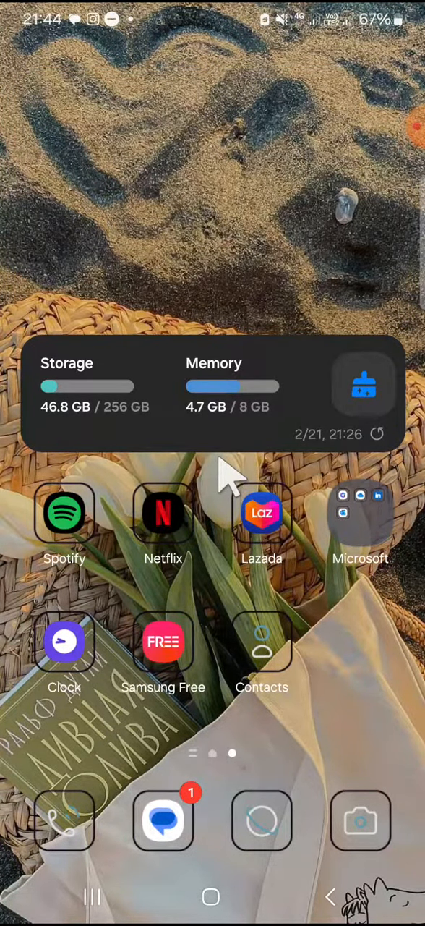
Step: Swipe back to the main home page after removing the Battery status widget
{"action": "scroll", "scroll_direction": "left", "scroll_amount": 3}
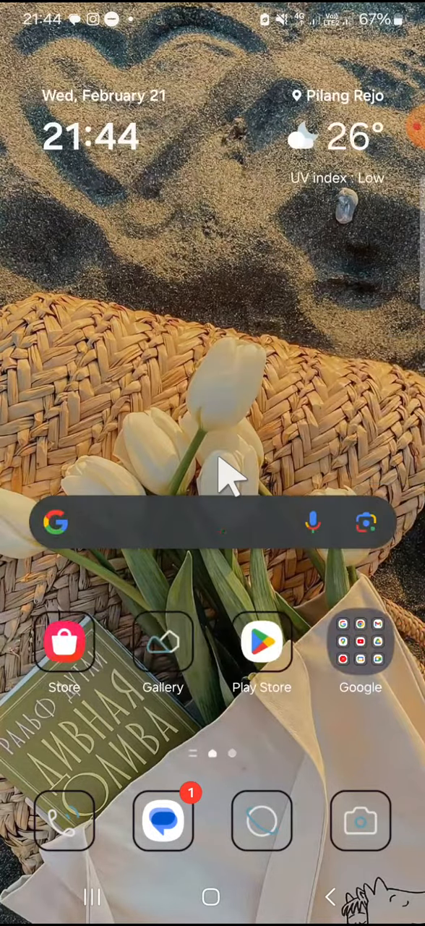